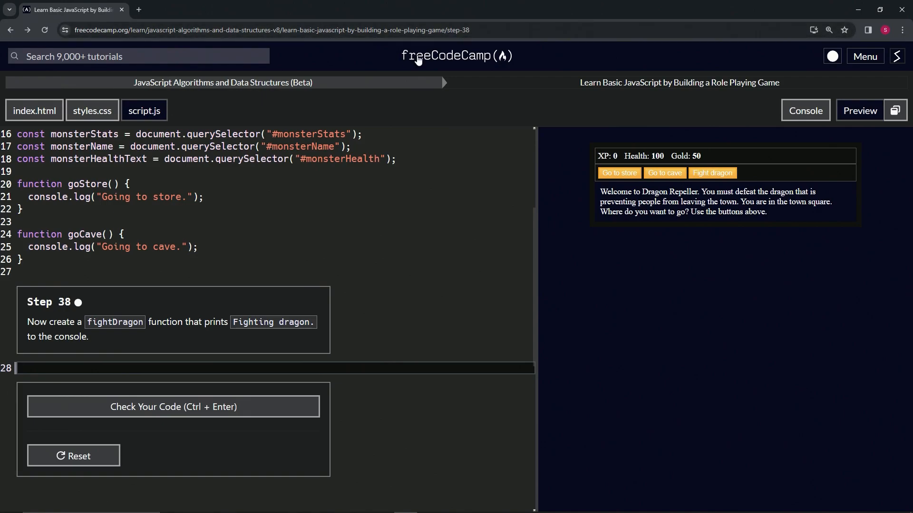
{"action": "mouse_move", "coordinate": [202, 82]}
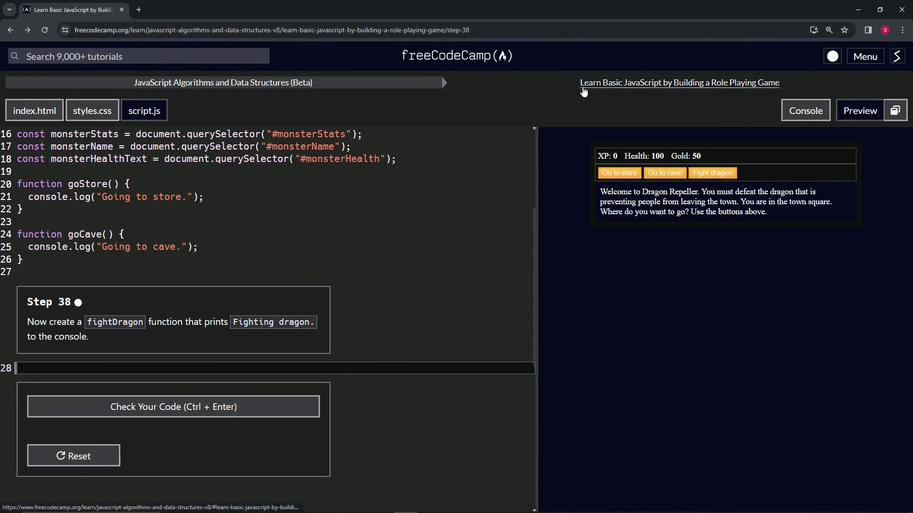
{"action": "mouse_move", "coordinate": [711, 91]}
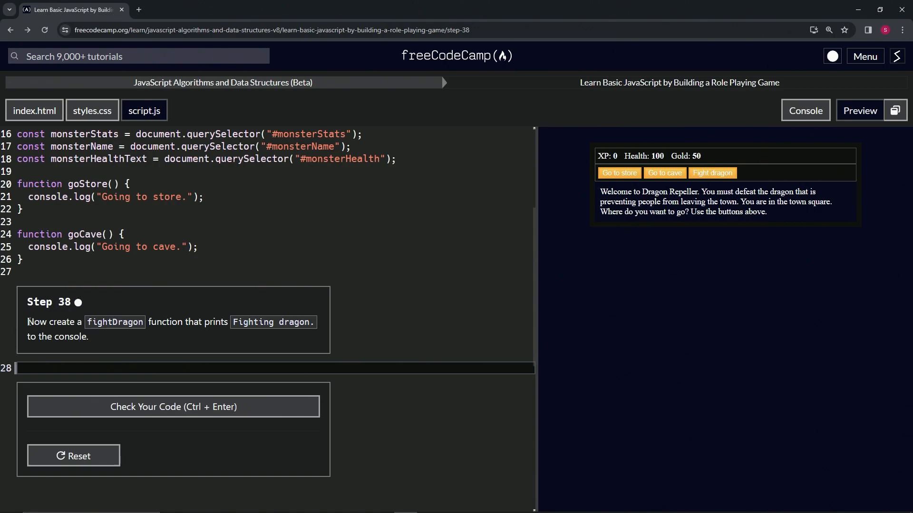
{"action": "mouse_move", "coordinate": [80, 349]}
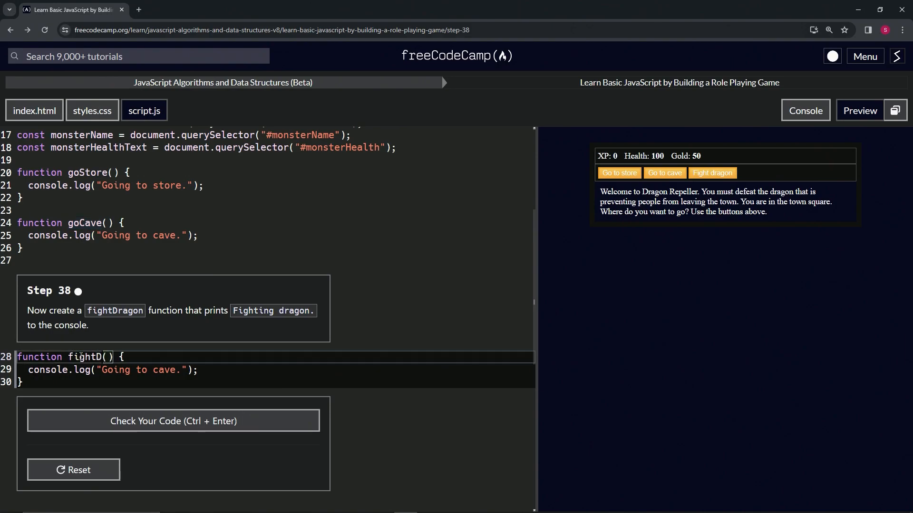
Step: Rename the copied function to fightDragon and change its message to "Fighting dragon."
{"action": "type", "text": "ragon"}
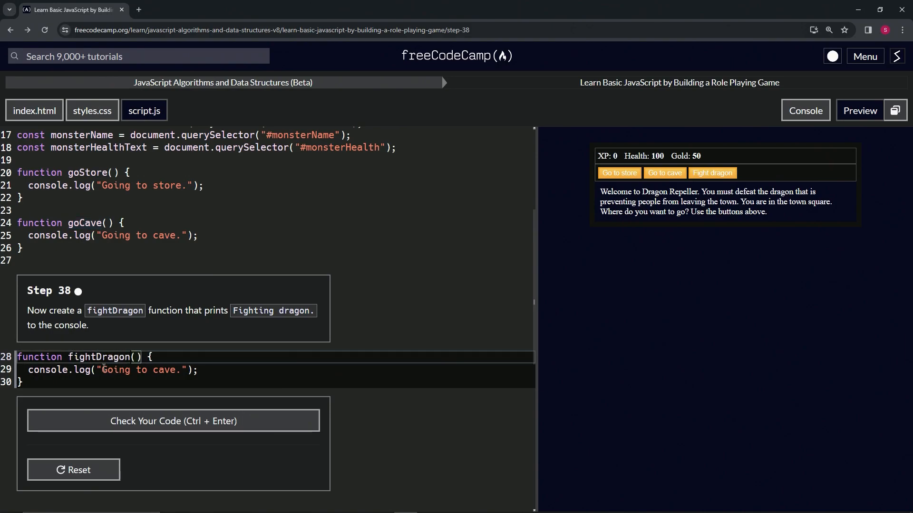
{"action": "double_click", "coordinate": [138, 370]}
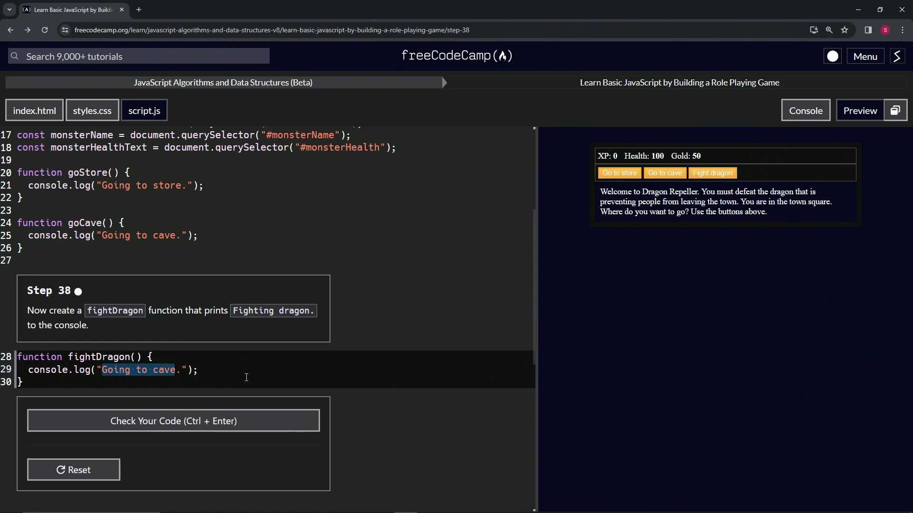
{"action": "type", "text": "Fighti."}
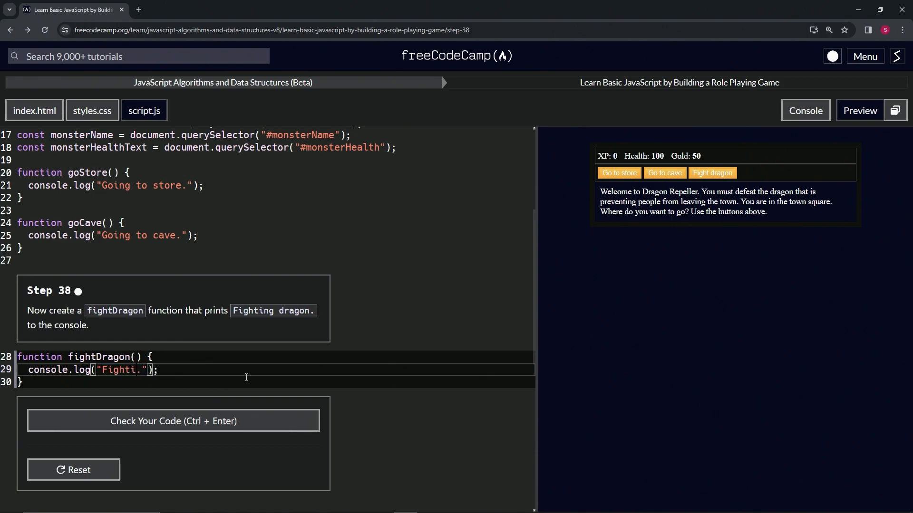
{"action": "type", "text": "ng dragon"}
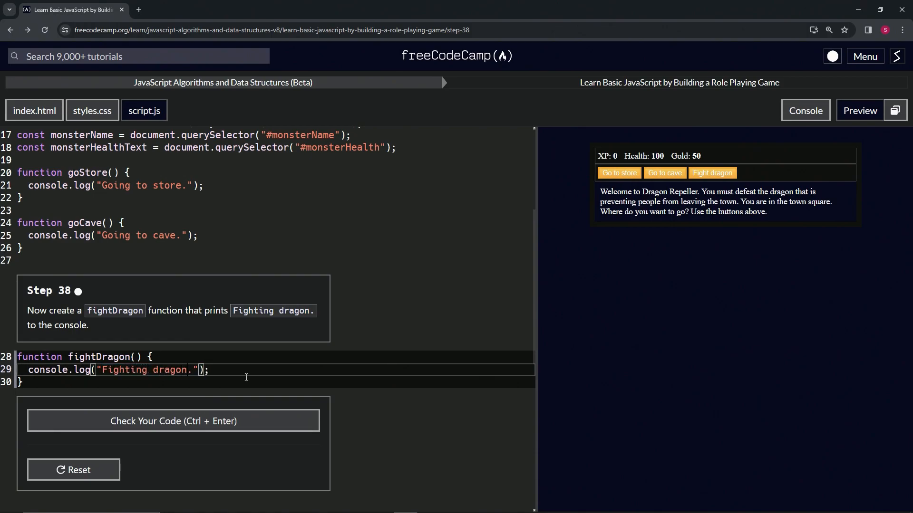
{"action": "left_click", "coordinate": [806, 110]}
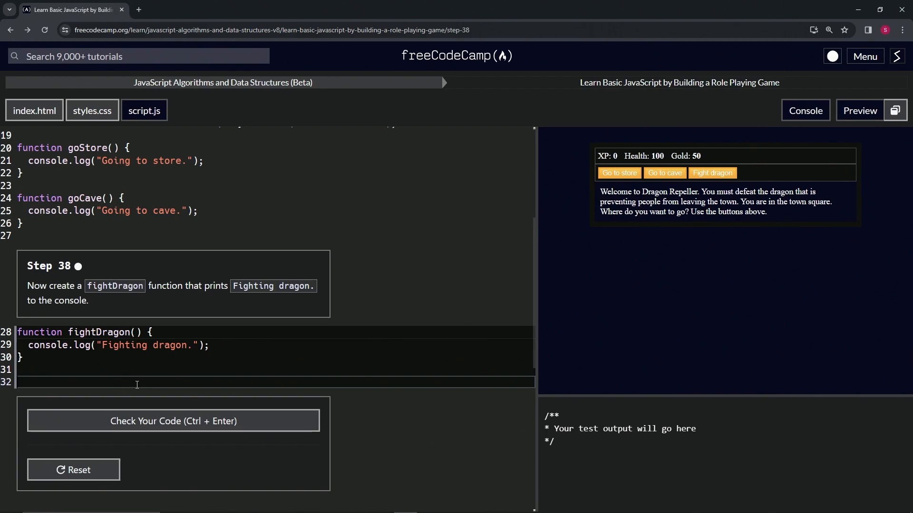
Step: Add a fightDragon() call on line 32
{"action": "type", "text": "fight"}
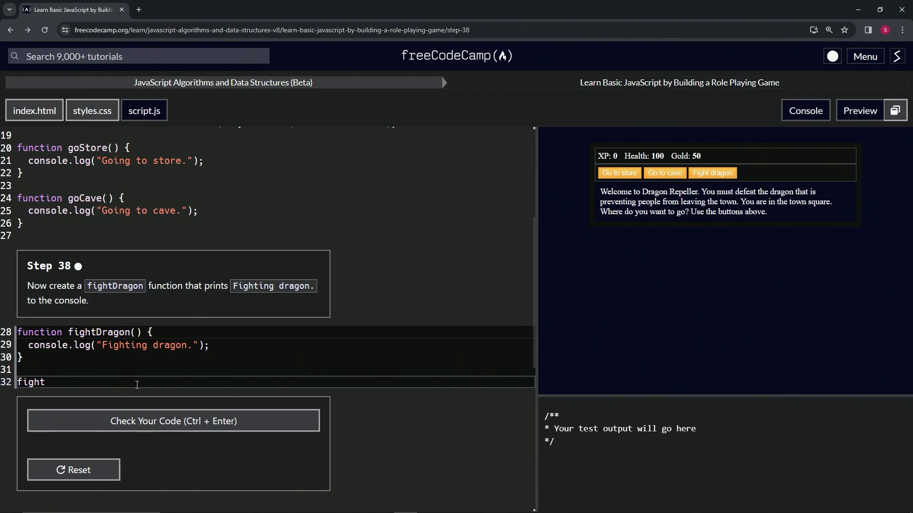
{"action": "type", "text": "Dragon"}
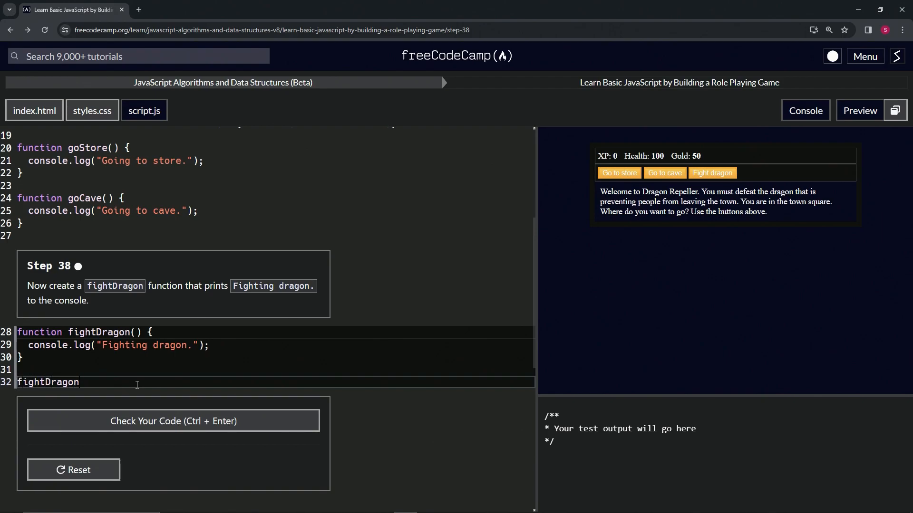
{"action": "type", "text": "()"}
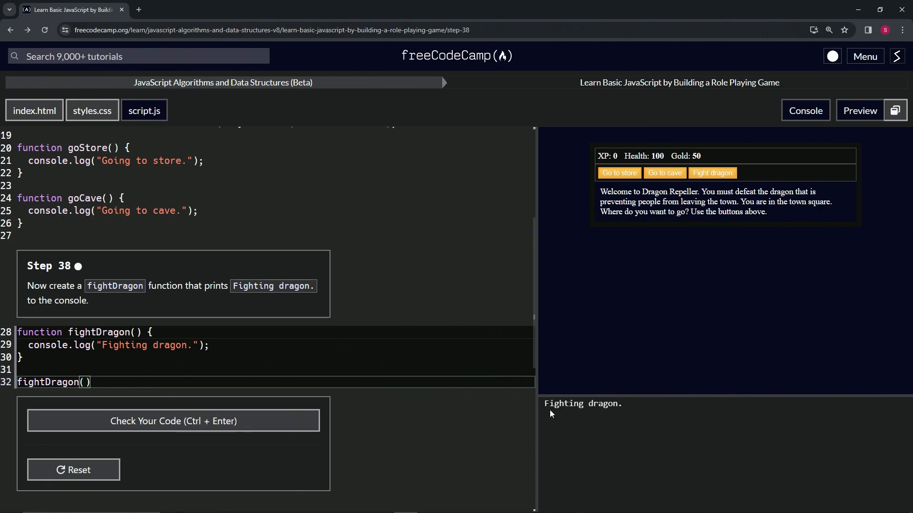
{"action": "mouse_move", "coordinate": [415, 405]}
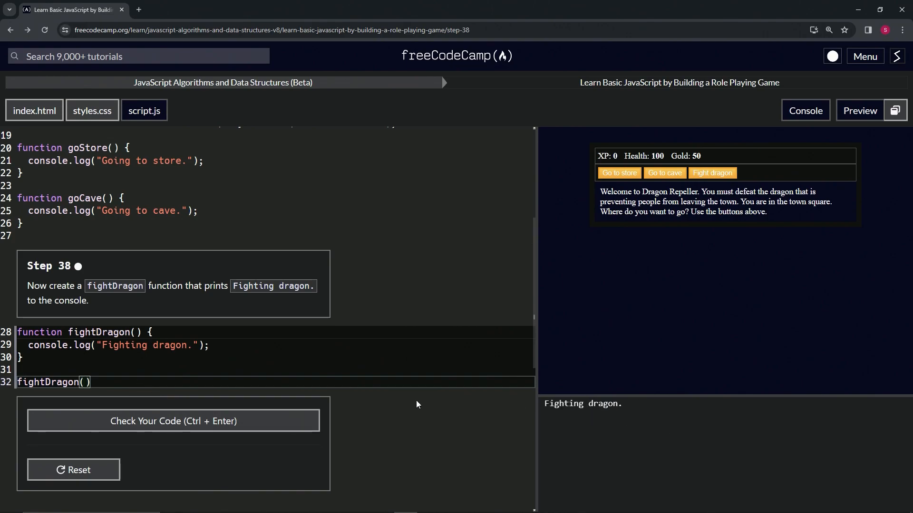
Step: Run the Step 38 tests, then submit and advance to Step 39
{"action": "left_click", "coordinate": [173, 421]}
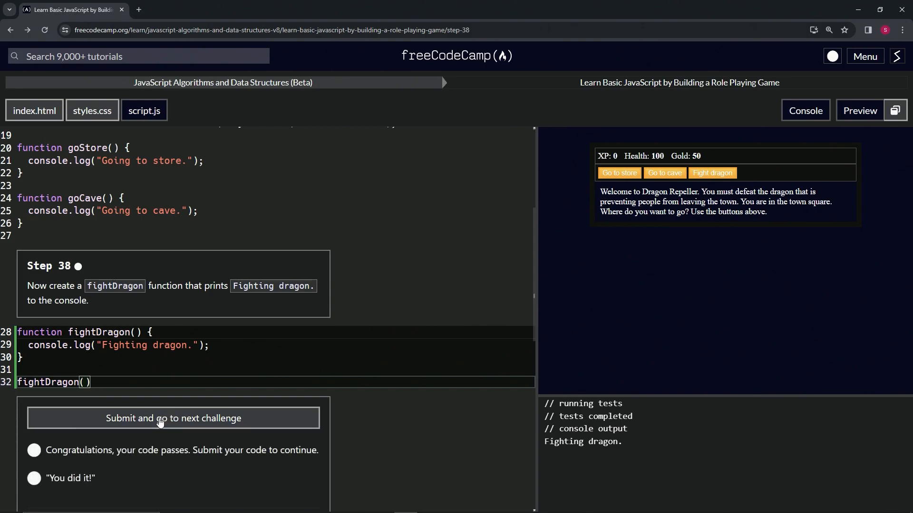
{"action": "left_click", "coordinate": [173, 418]}
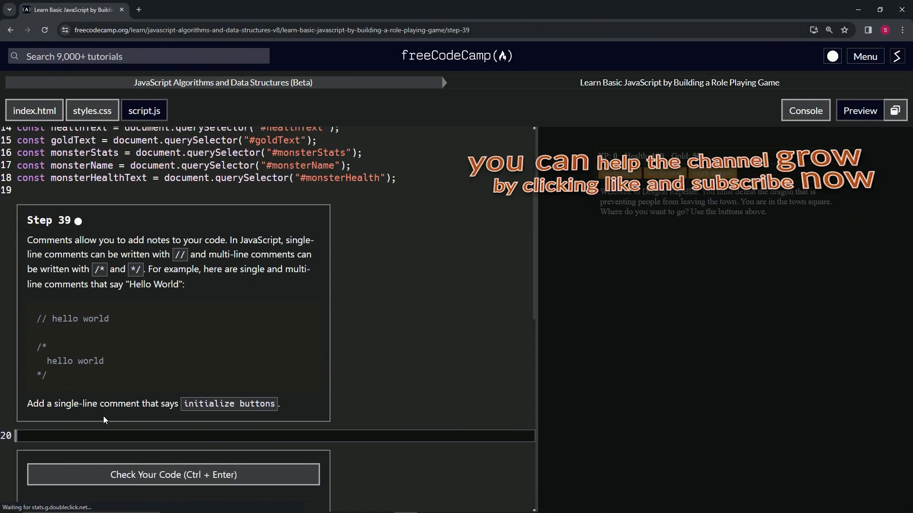